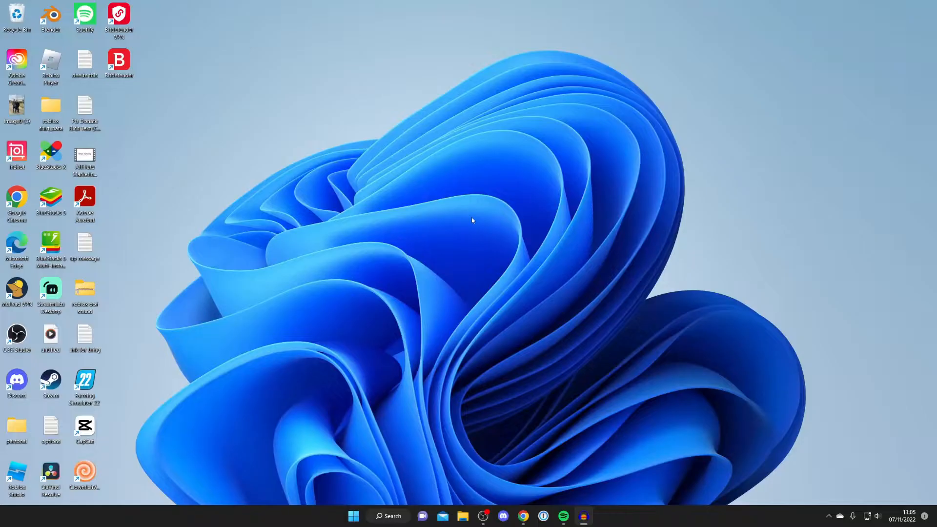
mouse_move(451, 240)
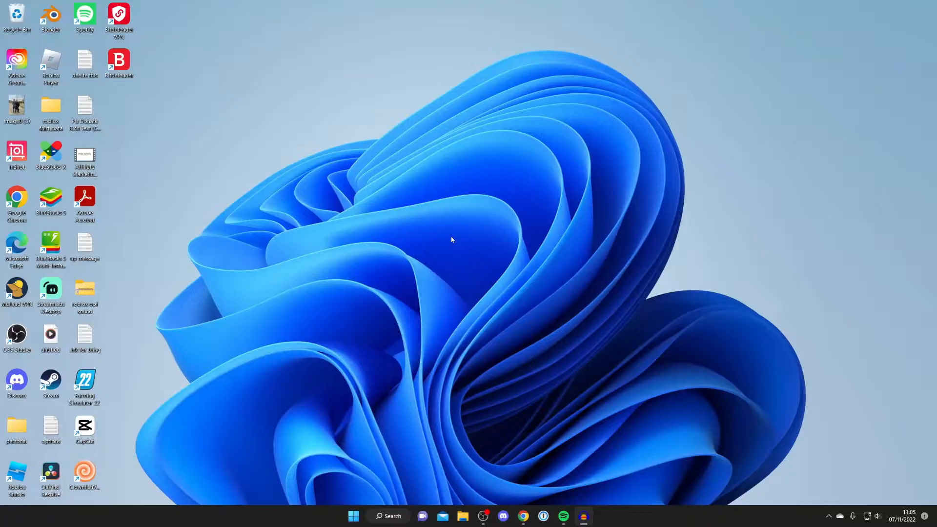
mouse_move(589, 332)
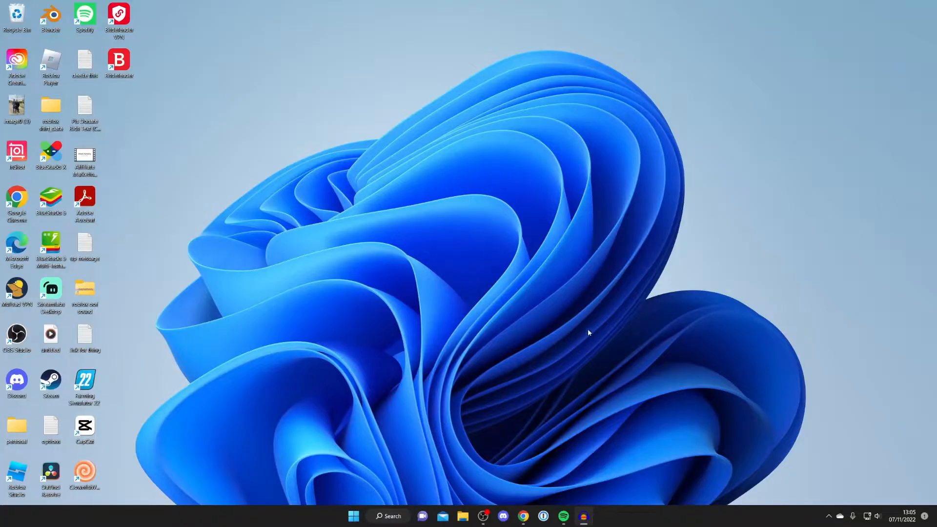
mouse_move(499, 451)
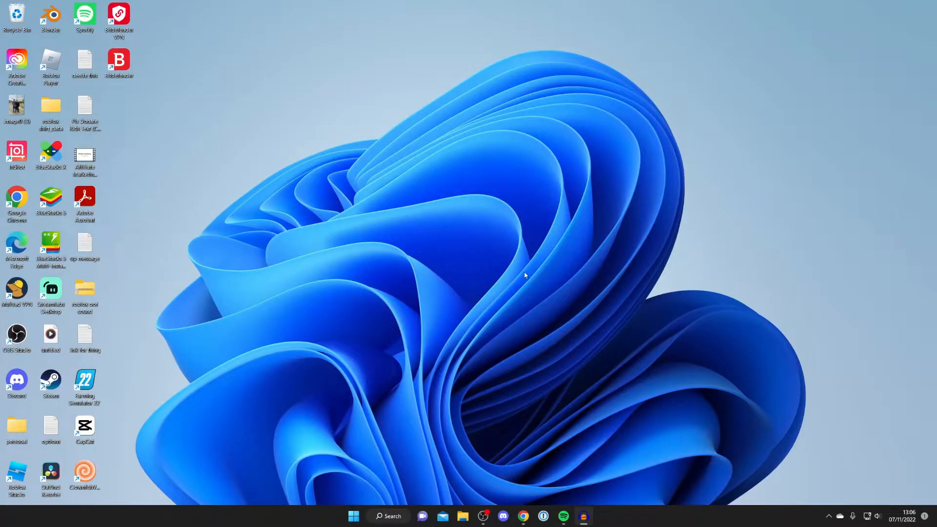
mouse_move(531, 463)
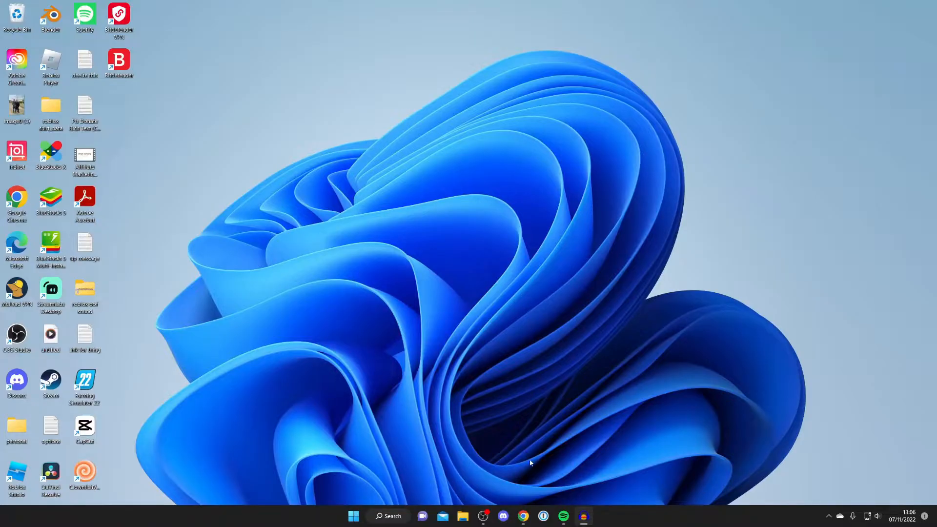
- Search Google for 'restream' in Chrome and scan the results for the official Restream.io site
click(523, 516)
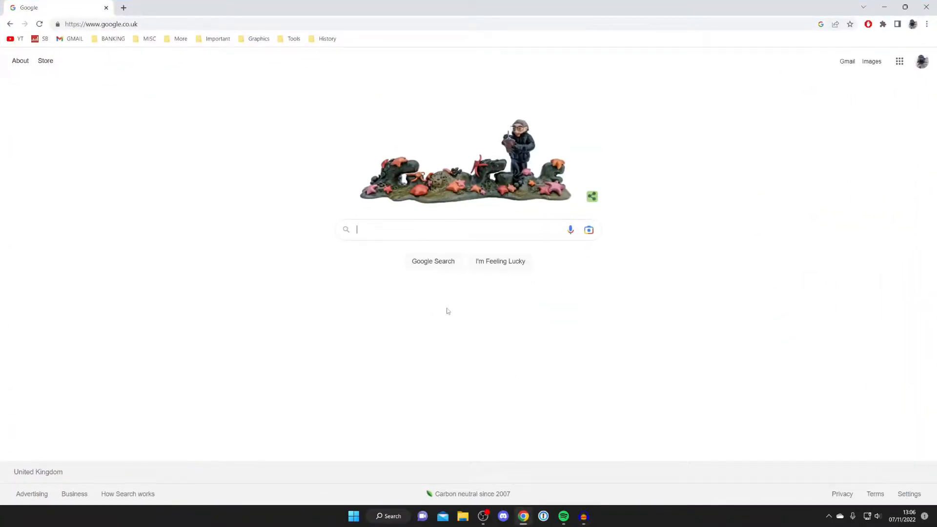
mouse_move(417, 294)
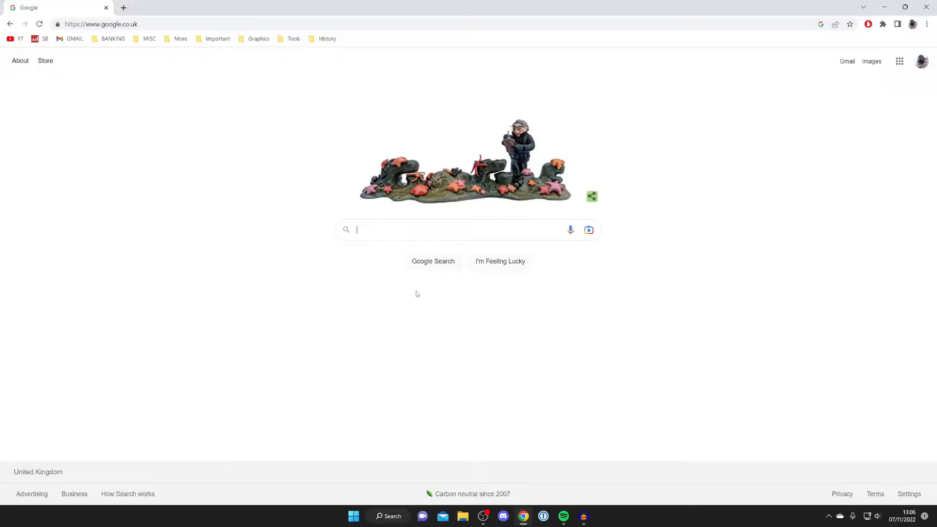
text(r)
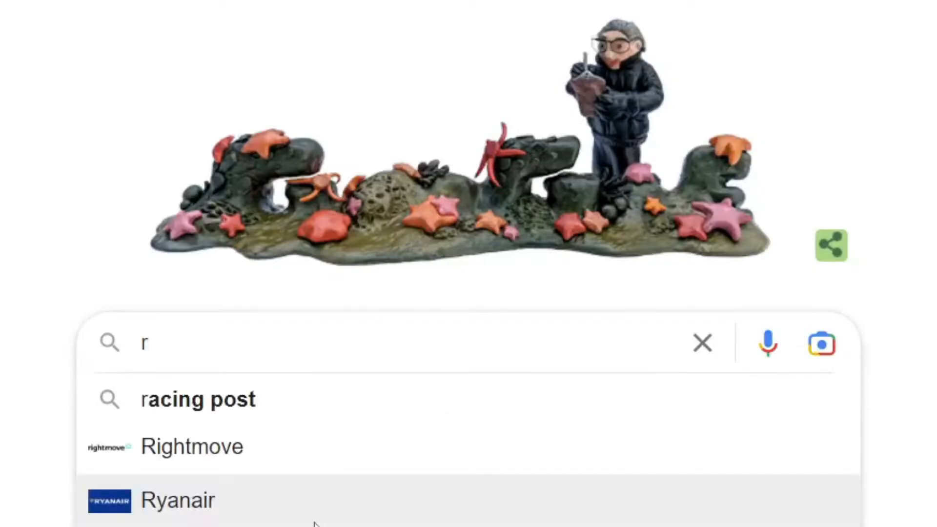
text(estream)
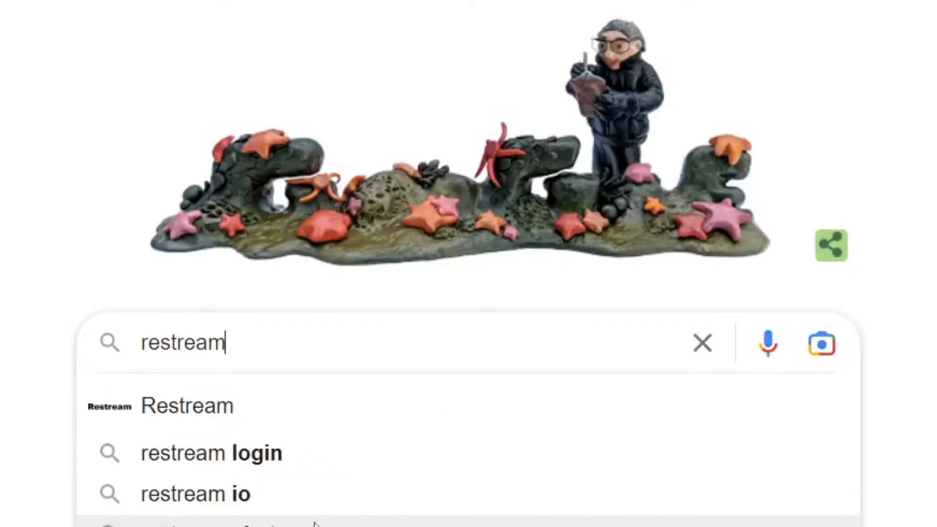
key(Enter)
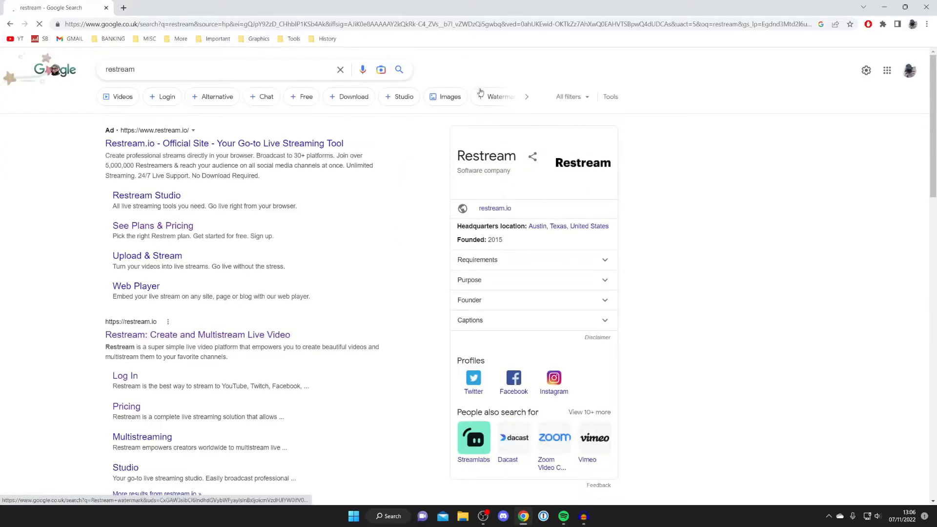
scroll(down, 3)
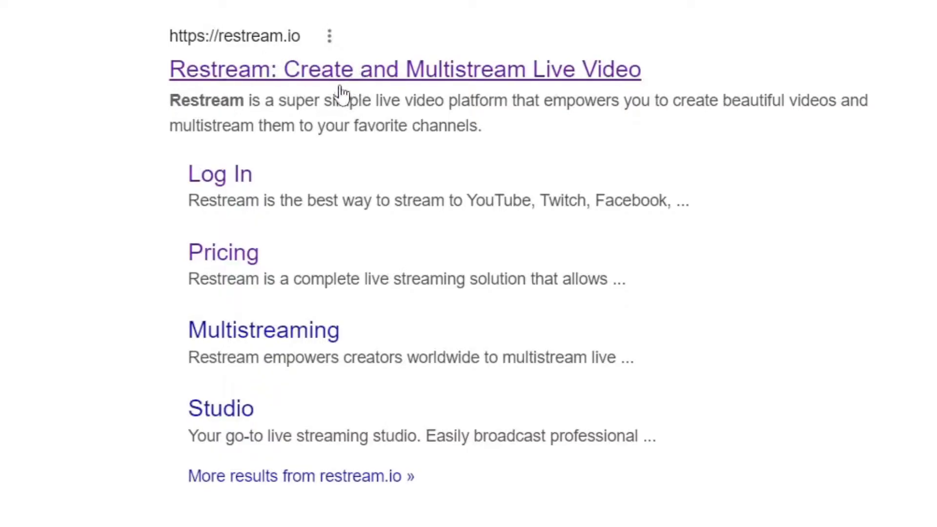
- Go to restream.io, sign in, and land on the home screen listing streaming options
click(404, 68)
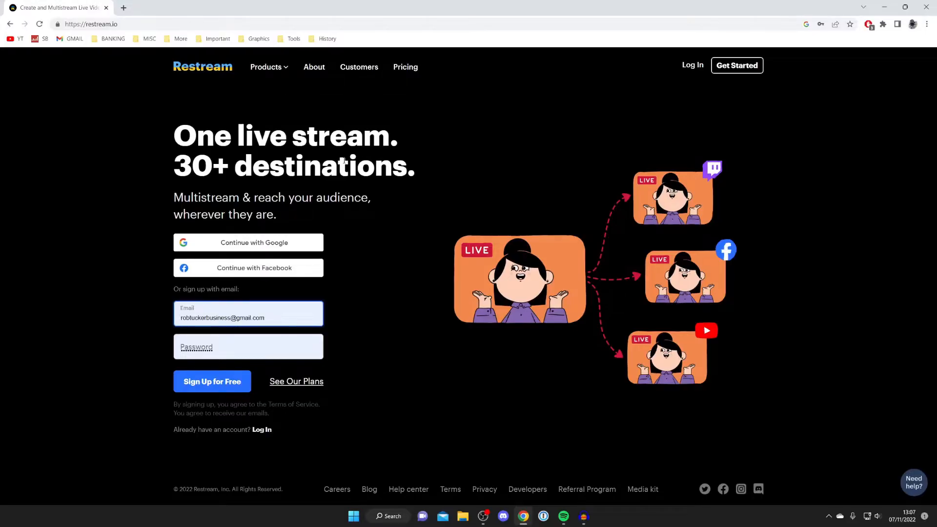
mouse_move(574, 176)
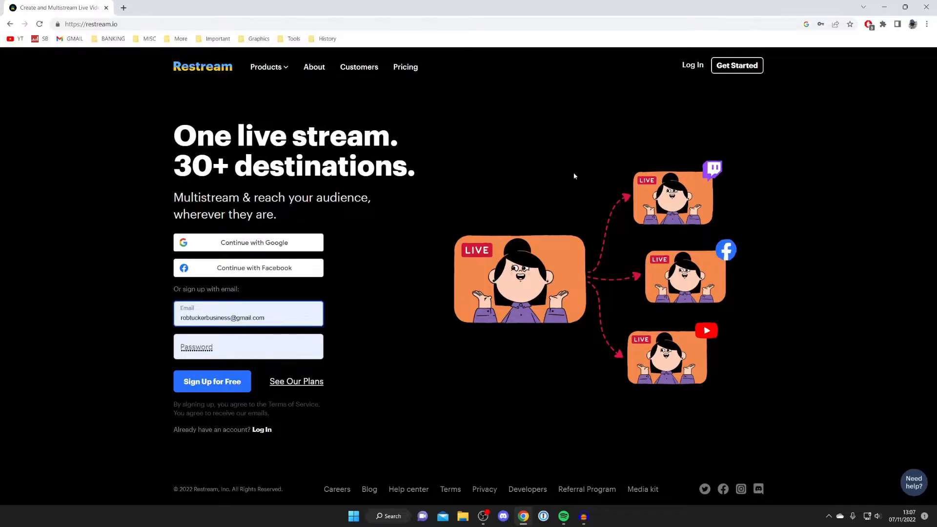
mouse_move(347, 326)
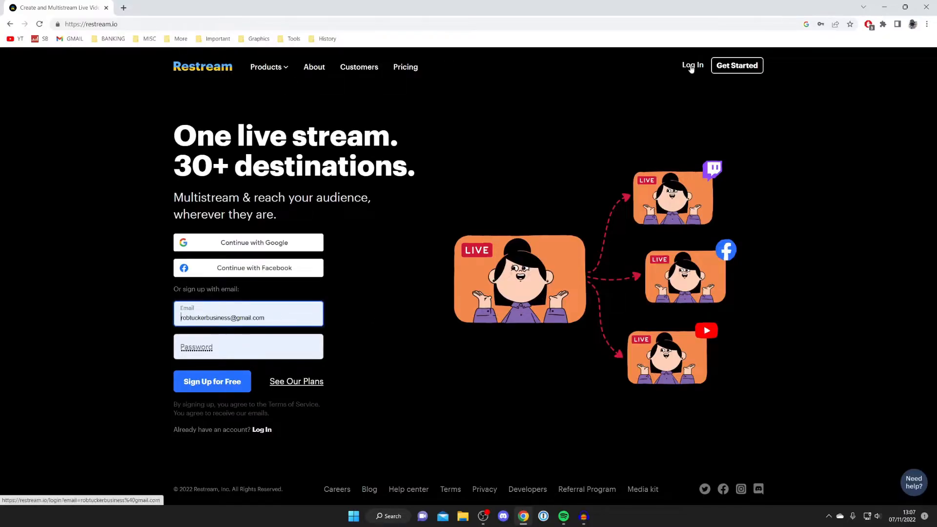
click(693, 65)
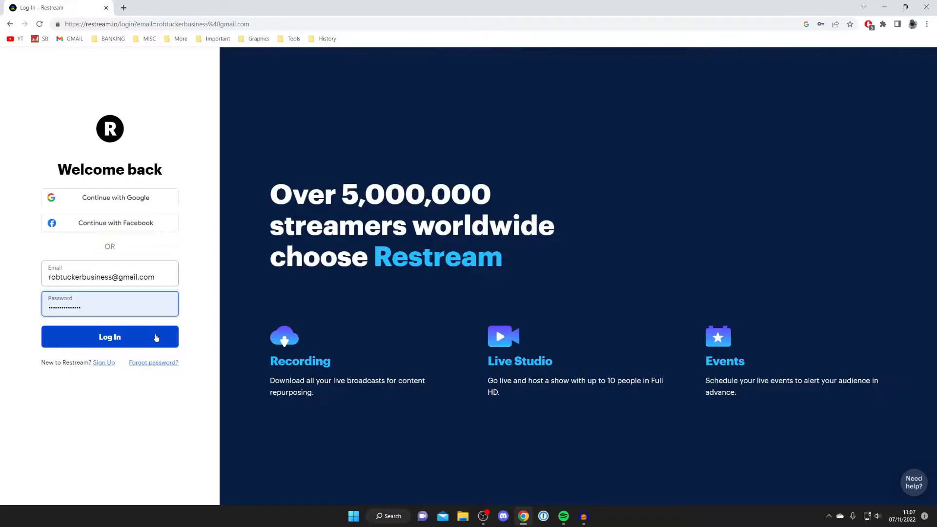
click(109, 337)
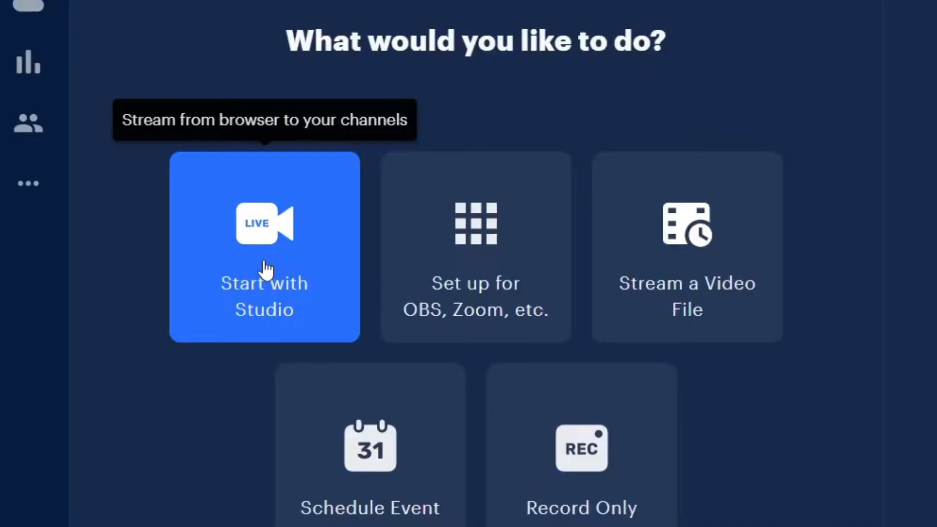
- Choose streaming from OBS-type software to reach the encoder page with RTMP URL and stream key
click(265, 247)
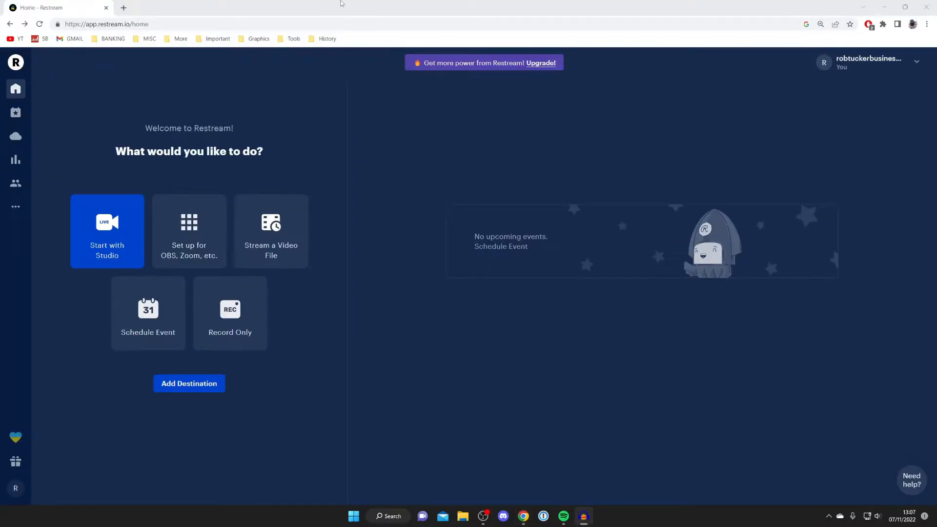
mouse_move(310, 86)
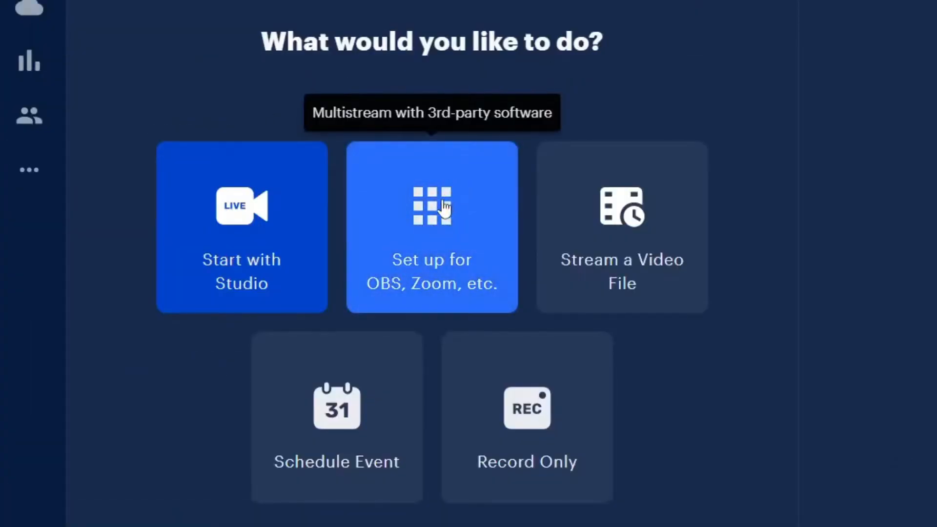
click(431, 227)
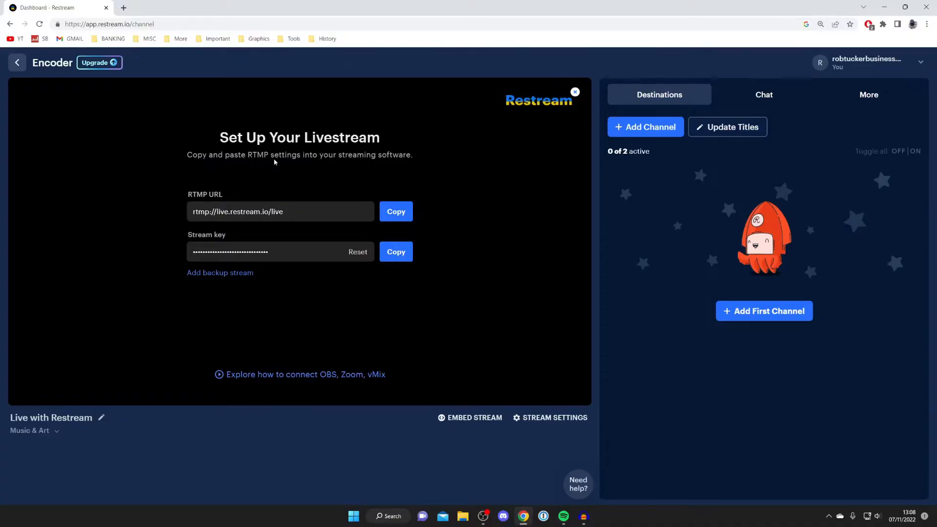
mouse_move(337, 226)
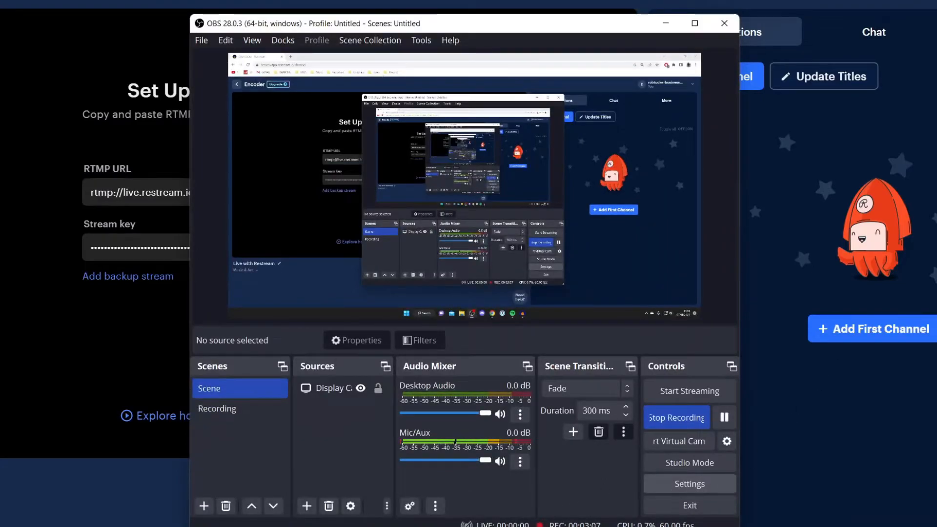
- Review OBS Stream and Advanced settings, close them and answer the Confirm Changes prompt
click(689, 484)
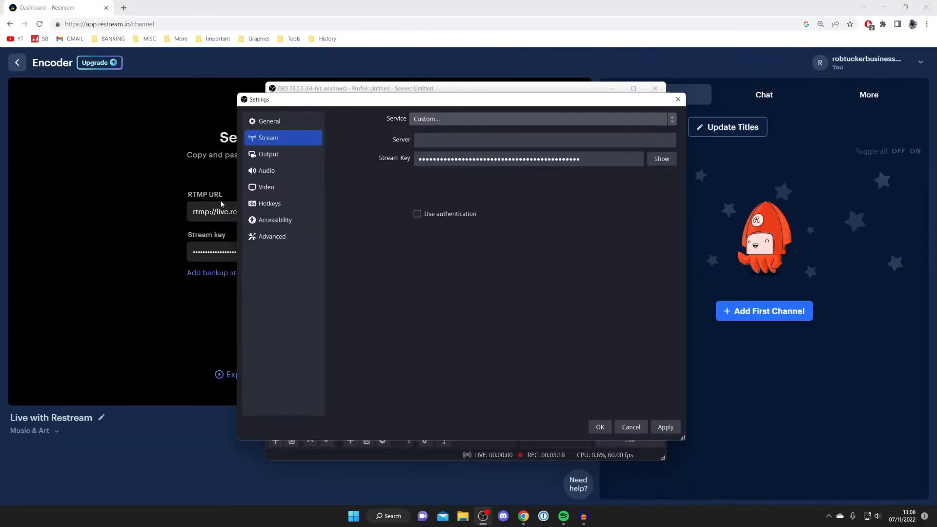
click(272, 236)
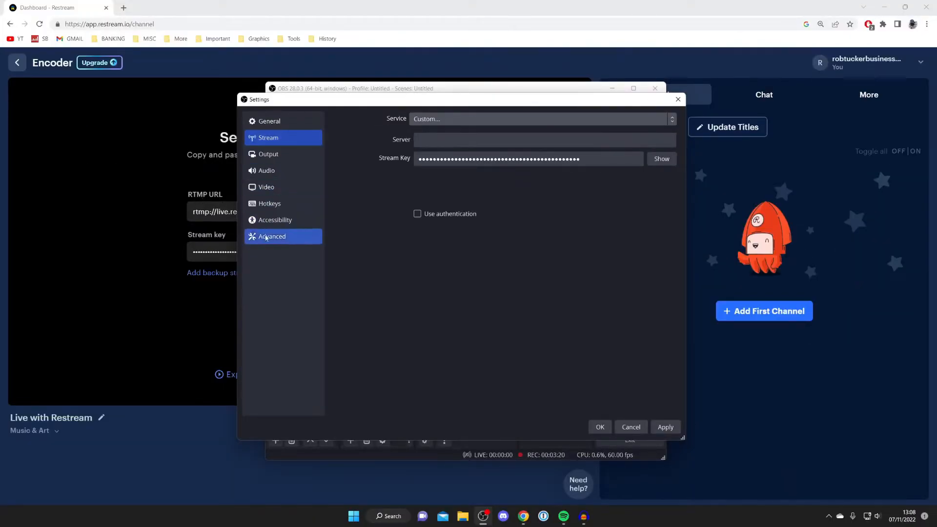
click(655, 88)
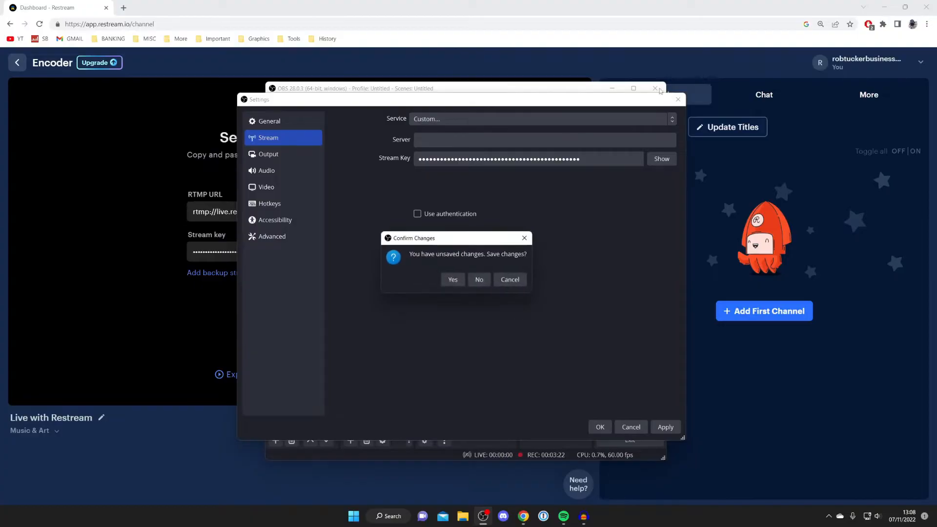
click(479, 279)
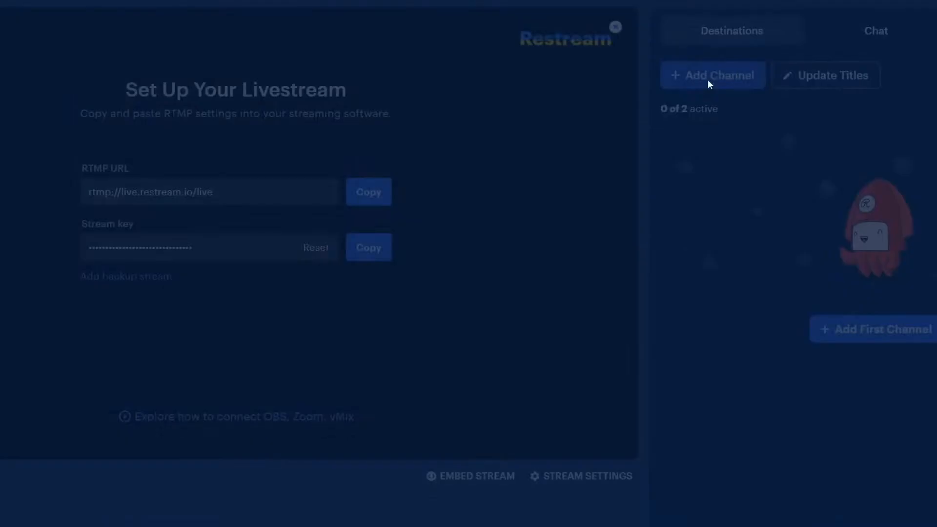
click(712, 76)
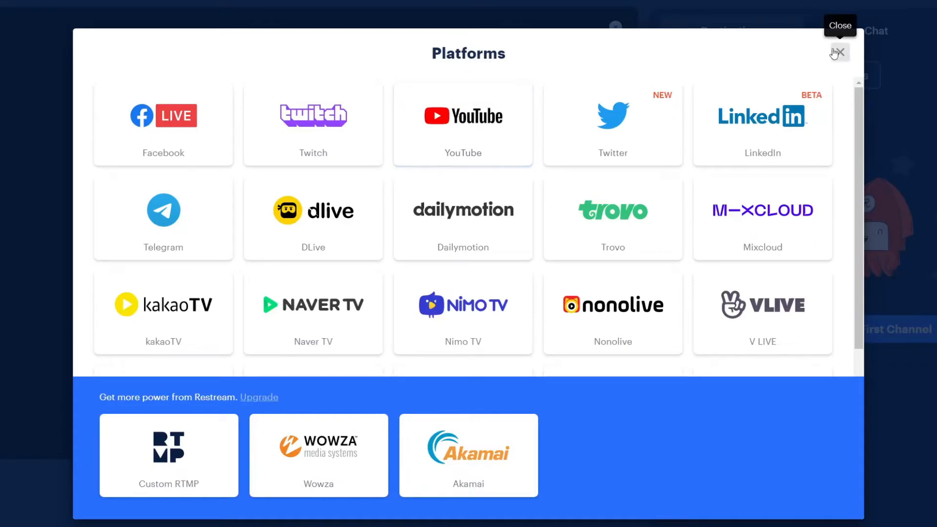
click(837, 53)
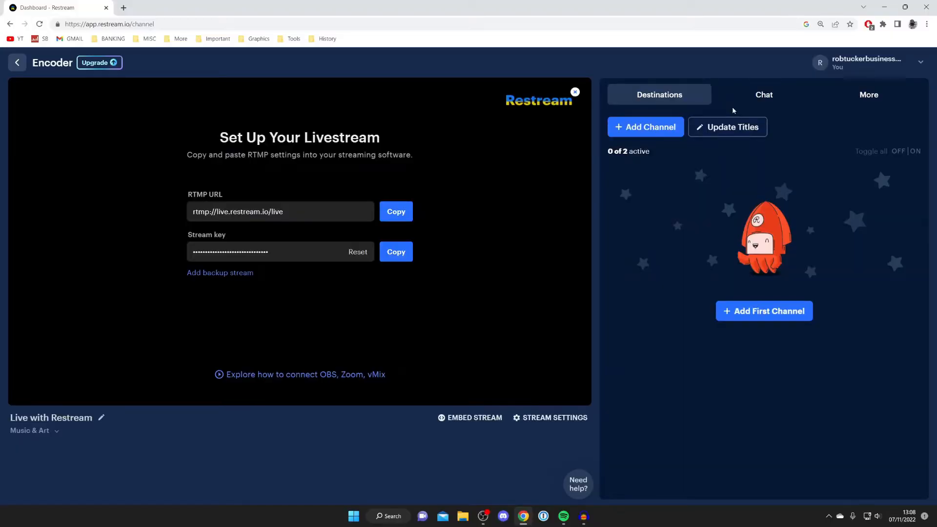
mouse_move(747, 303)
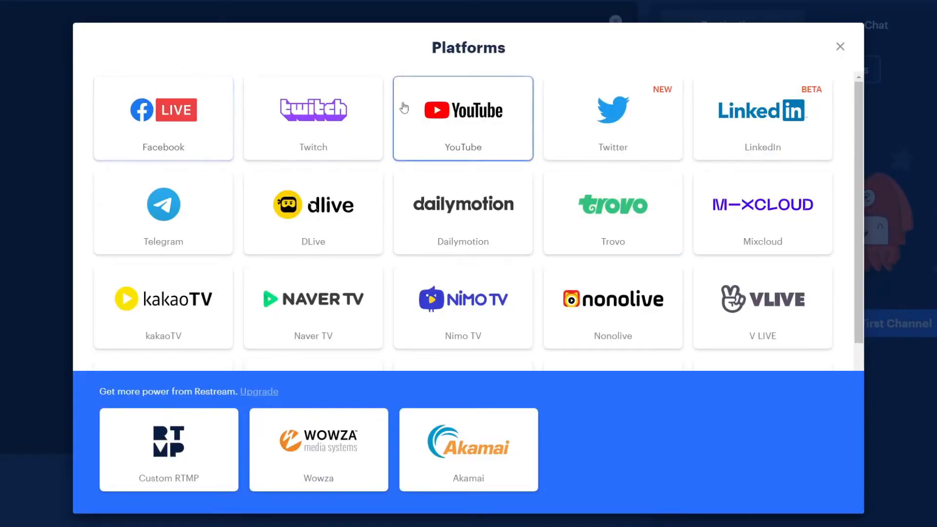
click(163, 118)
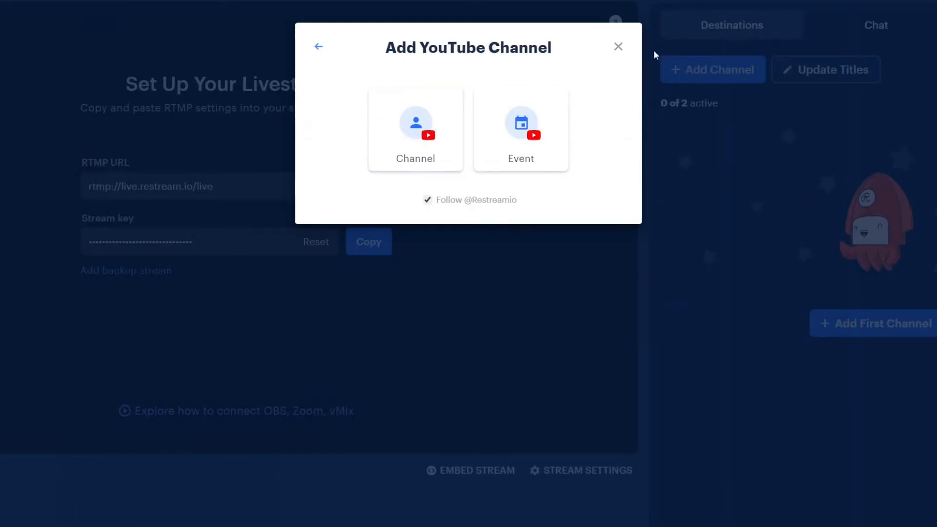
click(618, 46)
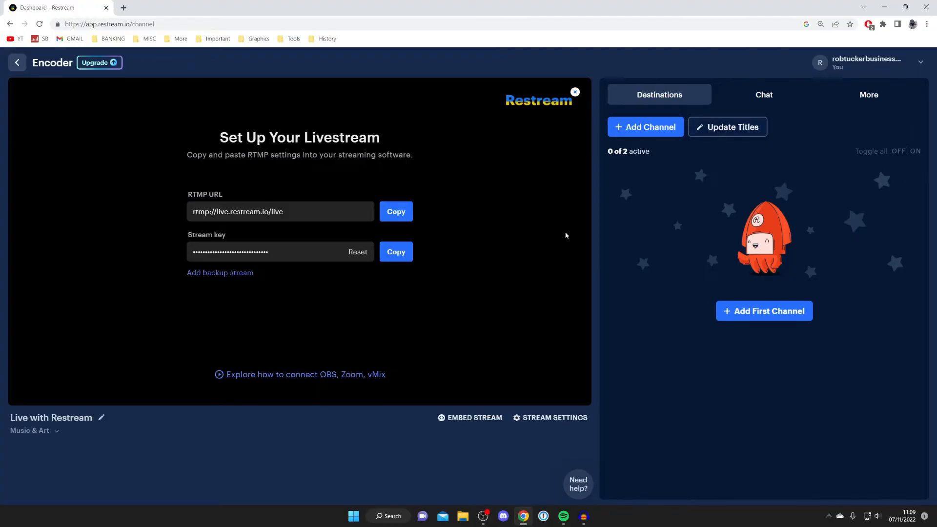
click(763, 95)
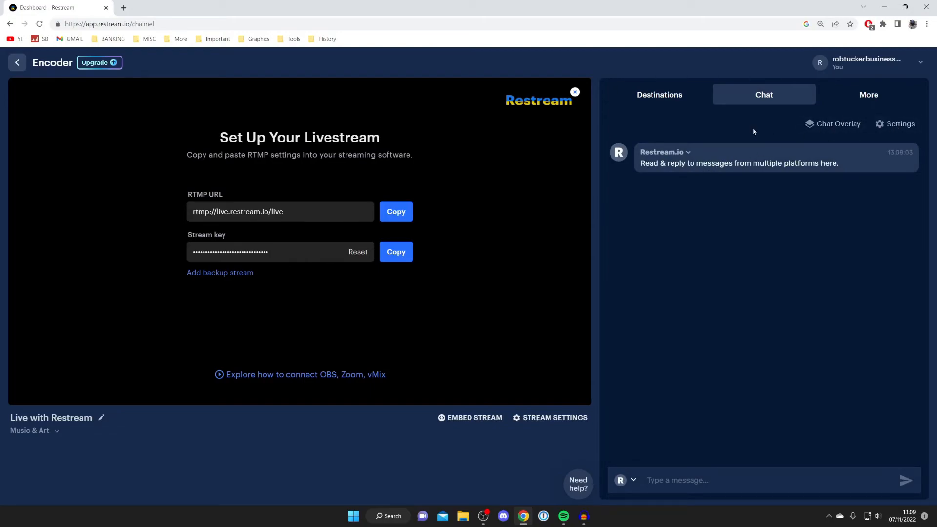
click(869, 95)
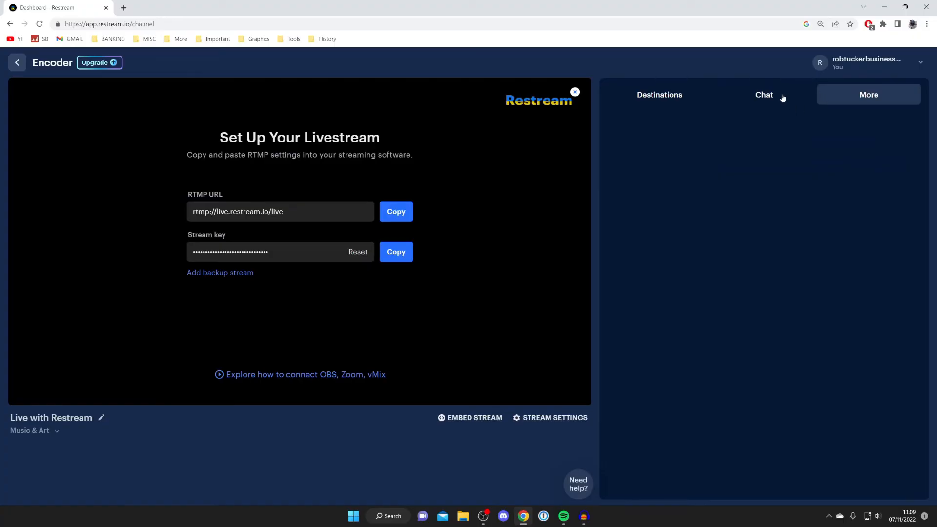
click(659, 95)
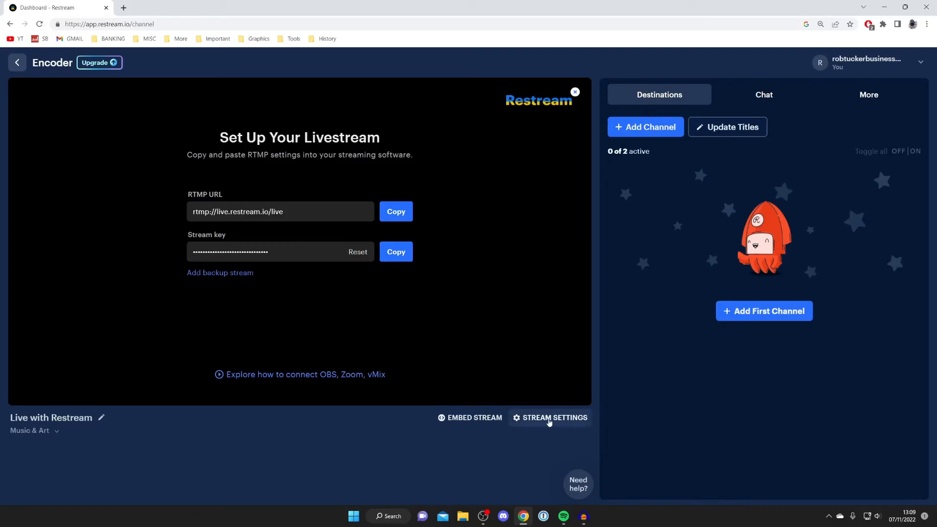
click(550, 417)
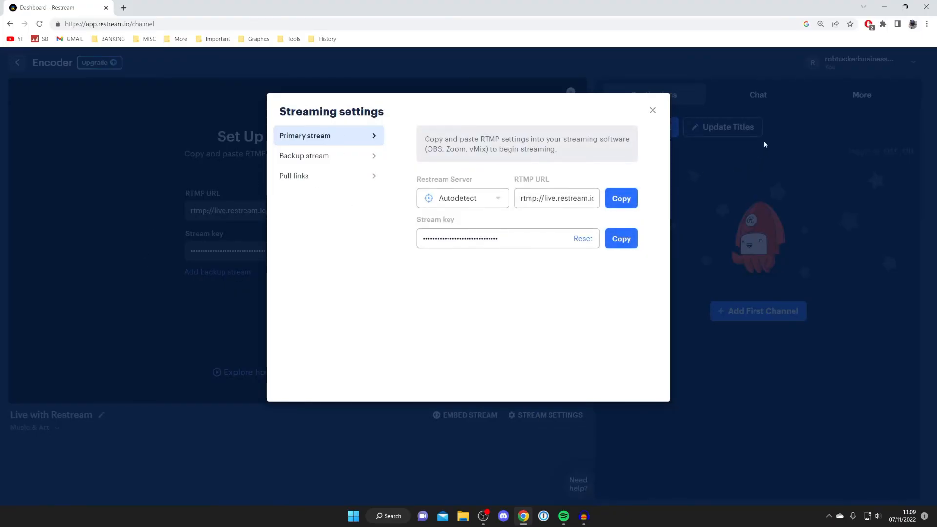
click(653, 111)
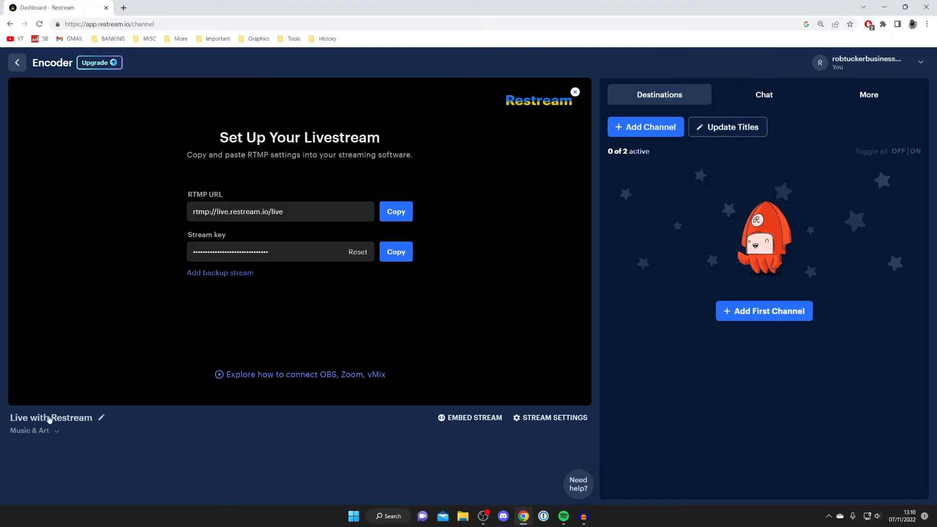
mouse_move(101, 432)
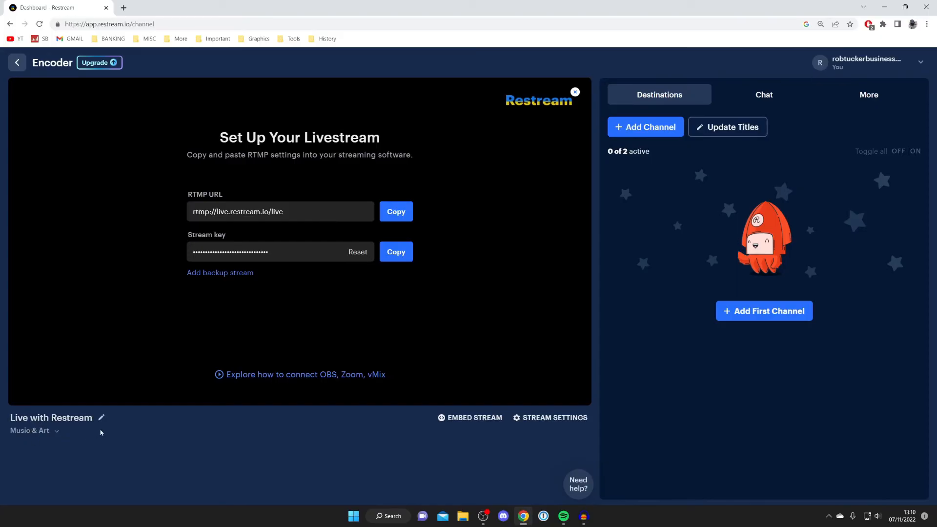
mouse_move(50, 418)
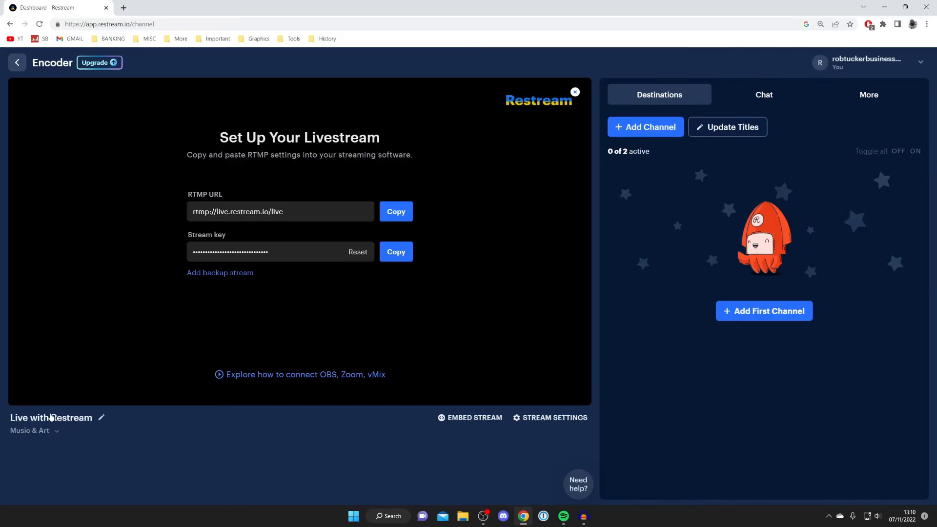